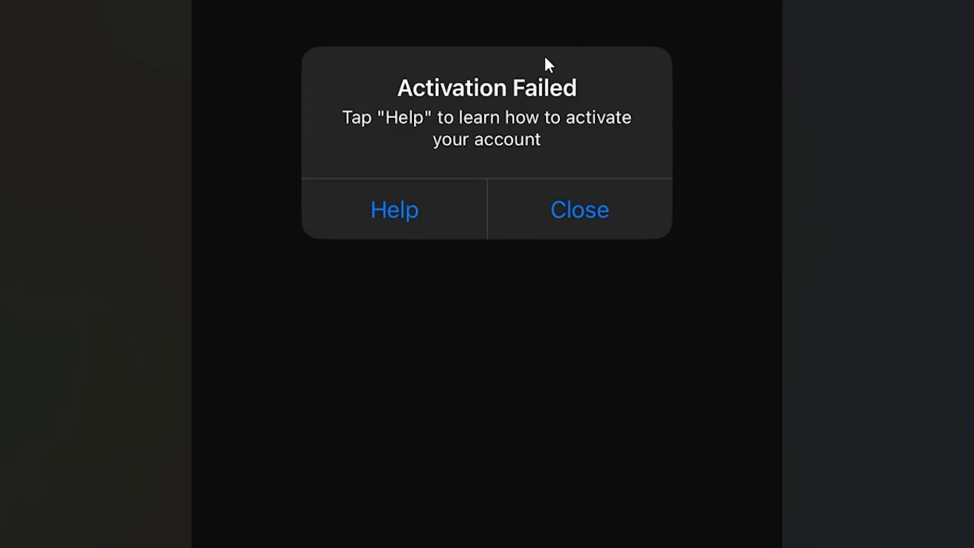
mouse_move(601, 68)
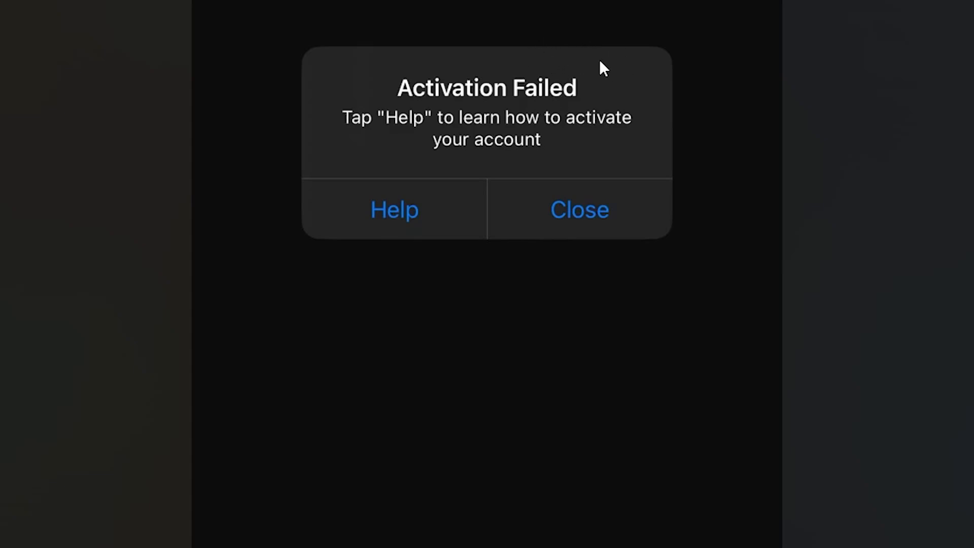
mouse_move(626, 96)
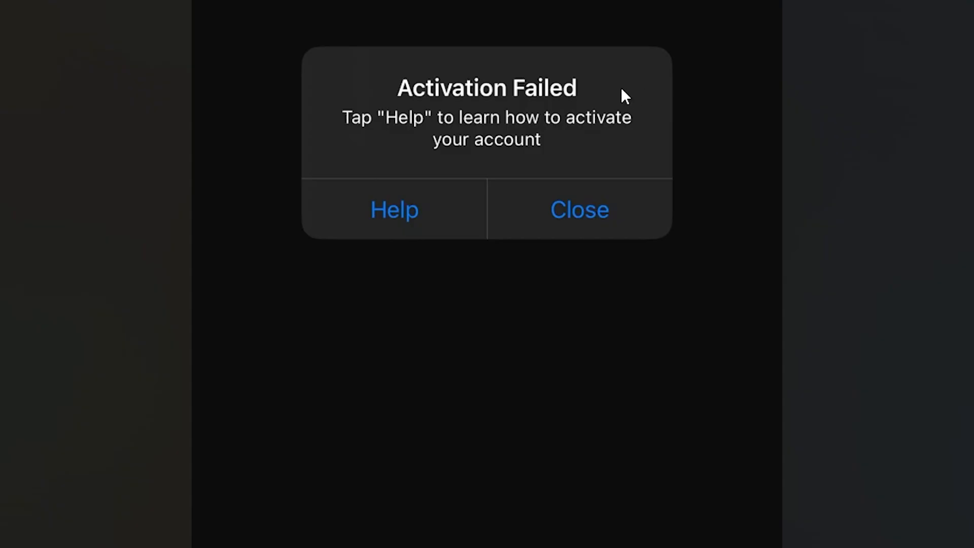
mouse_move(588, 135)
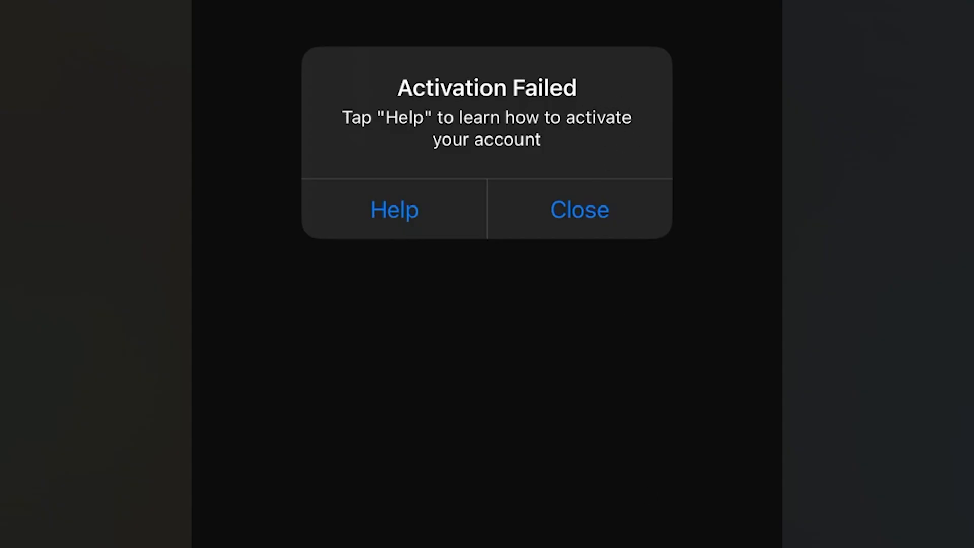
Step: Highlight the 'Reinstall the app' heading in the Viber Activation Failed notes
click(394, 209)
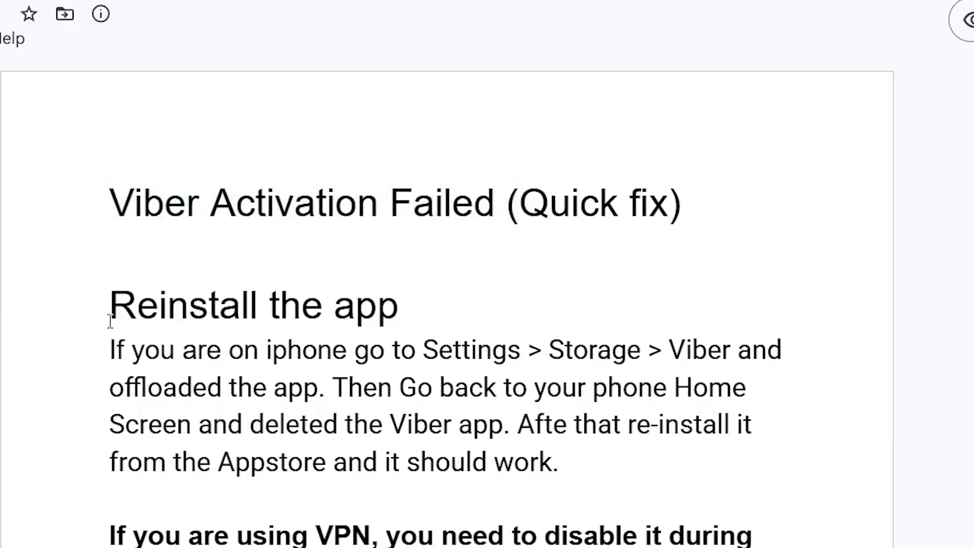
double_click(252, 305)
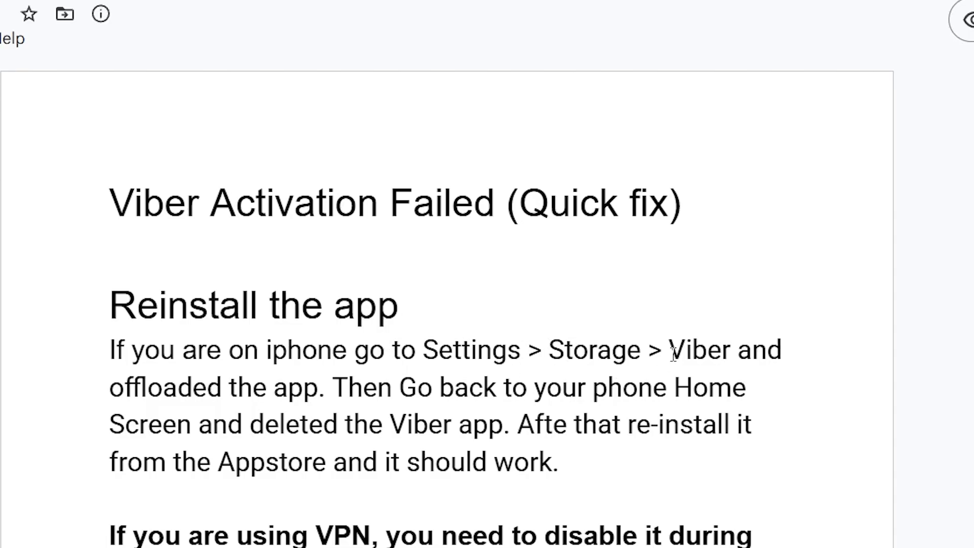
mouse_move(208, 395)
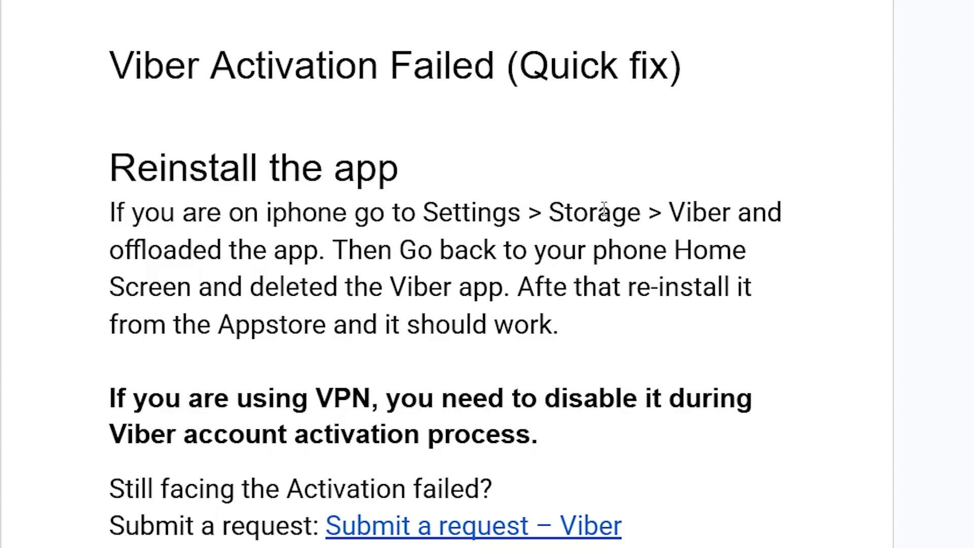
drag(109, 250, 264, 250)
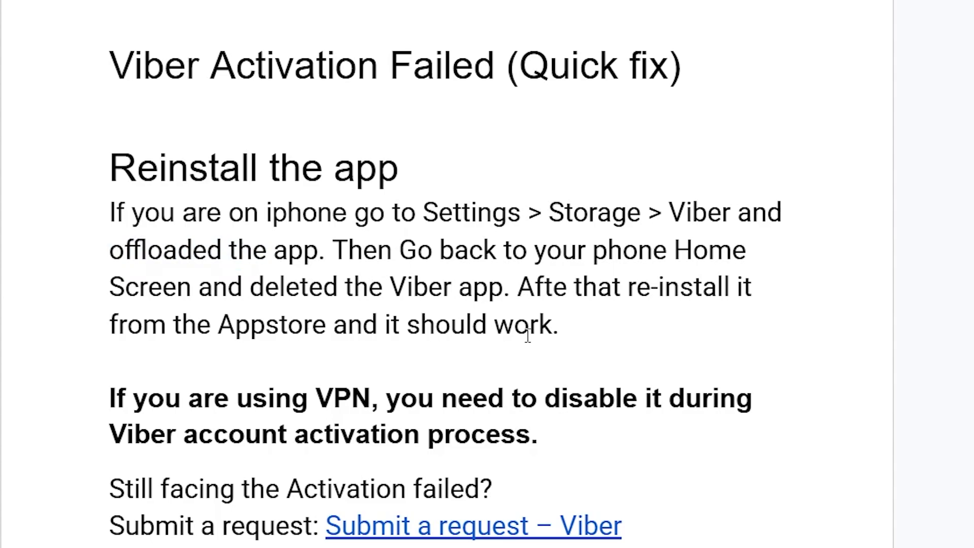
drag(109, 212, 557, 323)
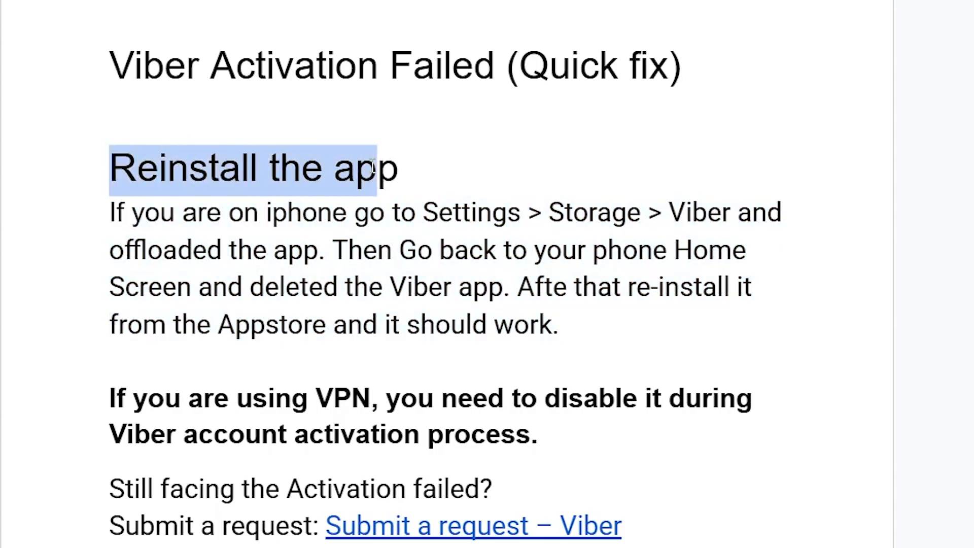
Step: Review the Submit a request form down to its Name field
scroll(down, 3)
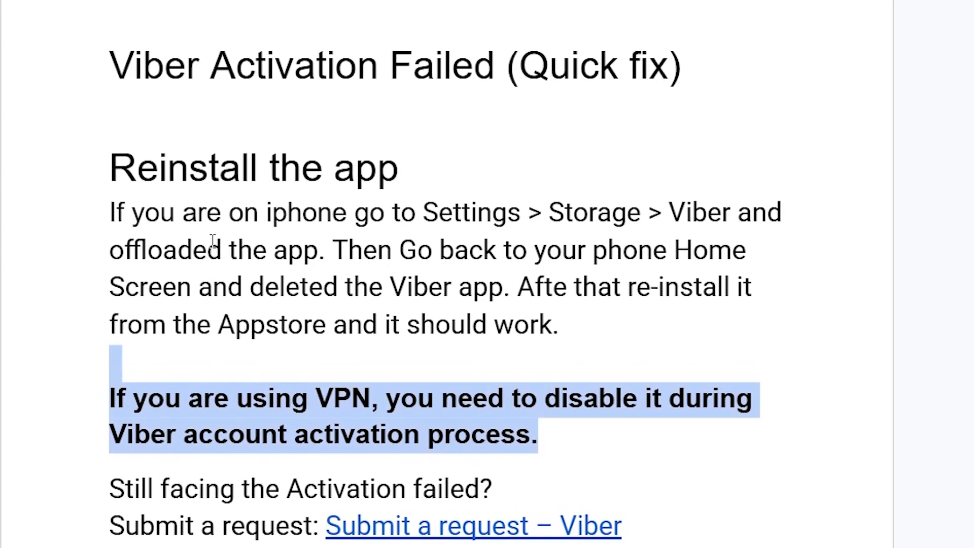
mouse_move(252, 360)
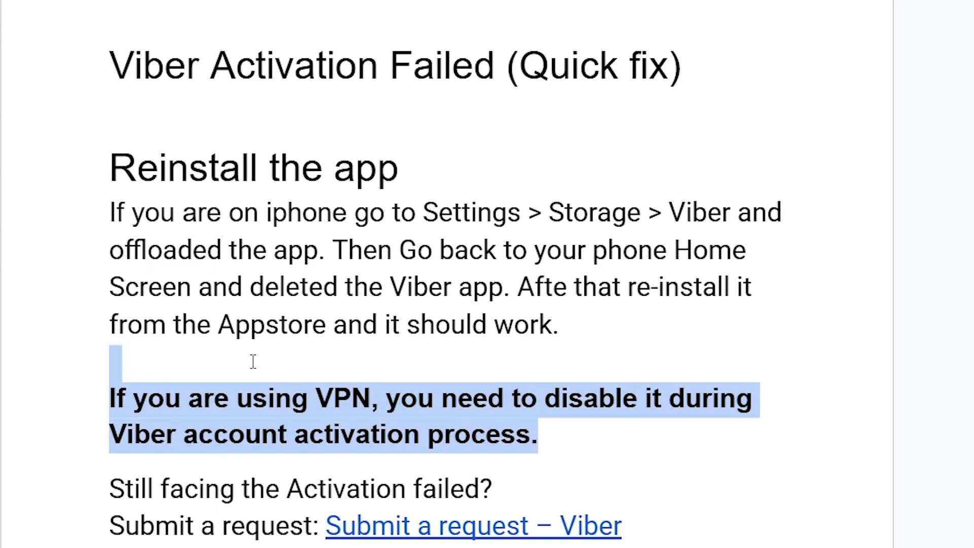
scroll(down, 3)
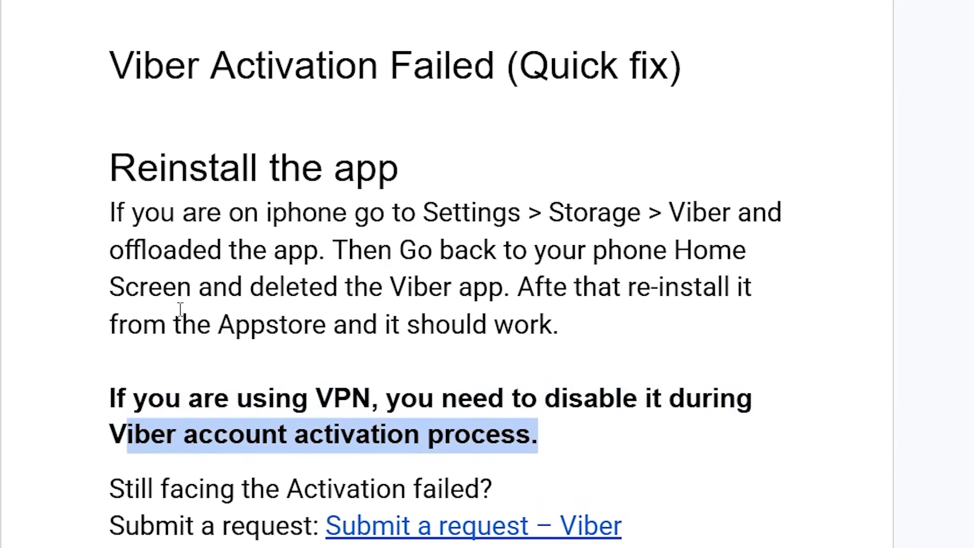
scroll(down, 3)
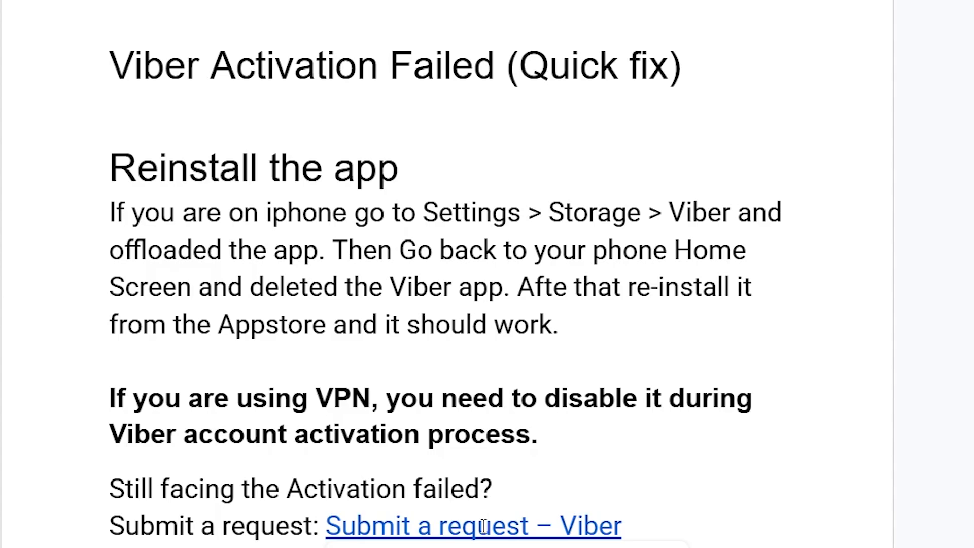
mouse_move(716, 52)
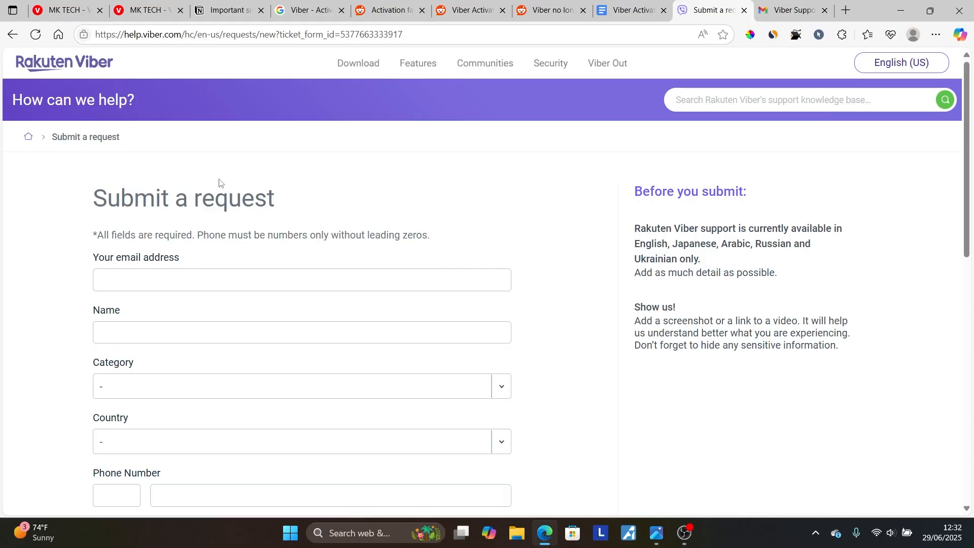
mouse_move(197, 268)
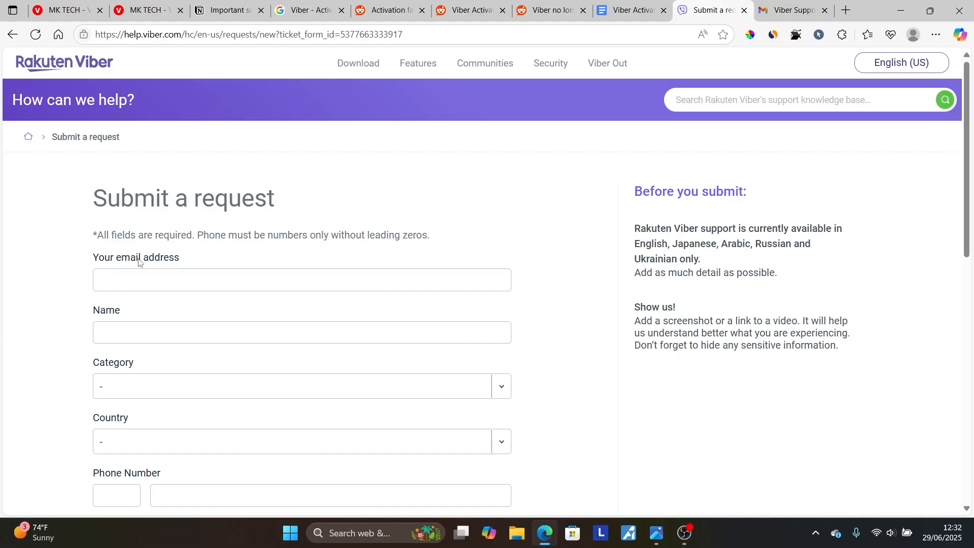
scroll(down, 3)
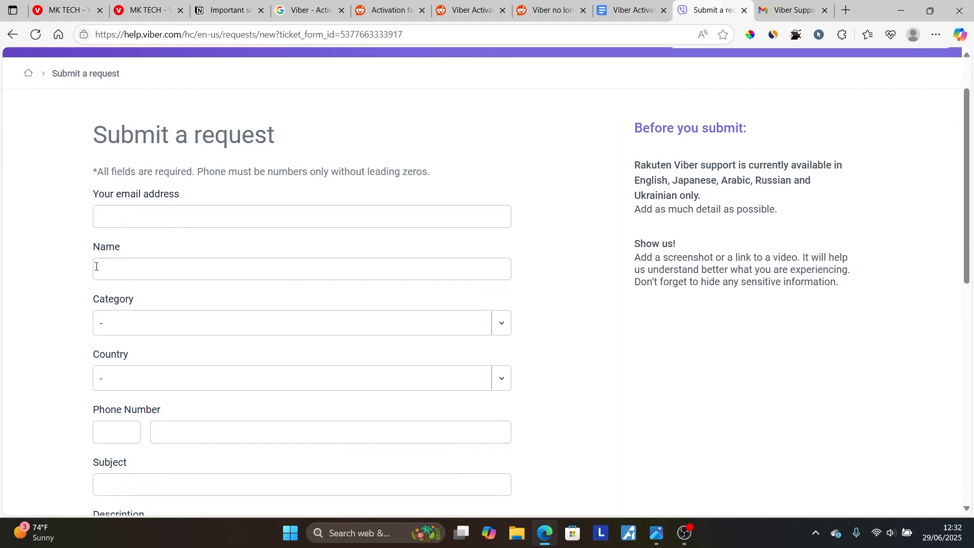
click(301, 323)
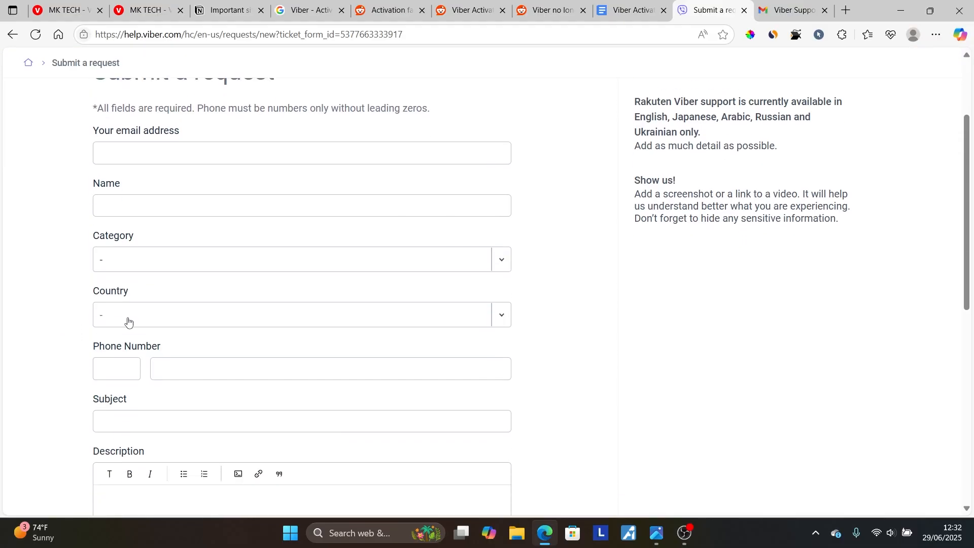
scroll(down, 3)
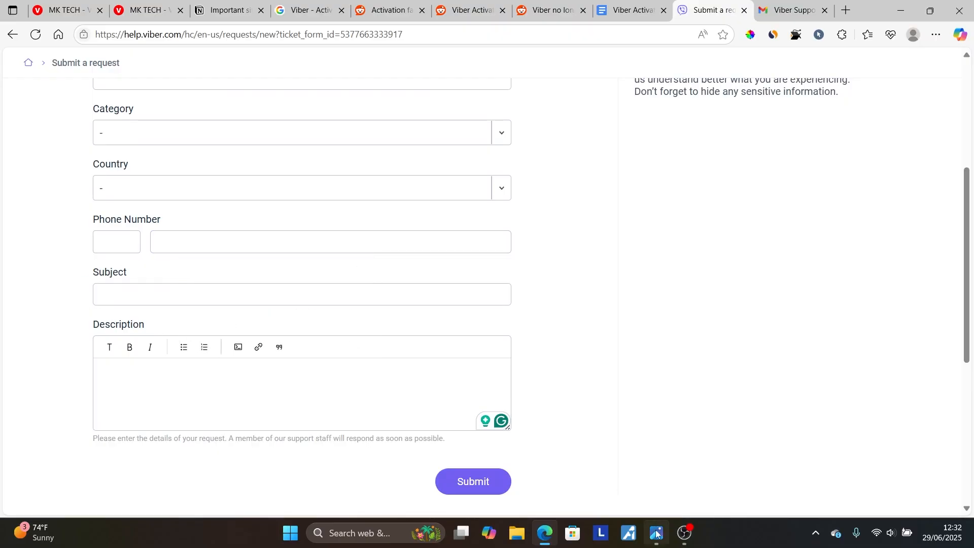
Step: Bring the Google Docs quick-fix notes back up, ready for the Subject field
click(657, 537)
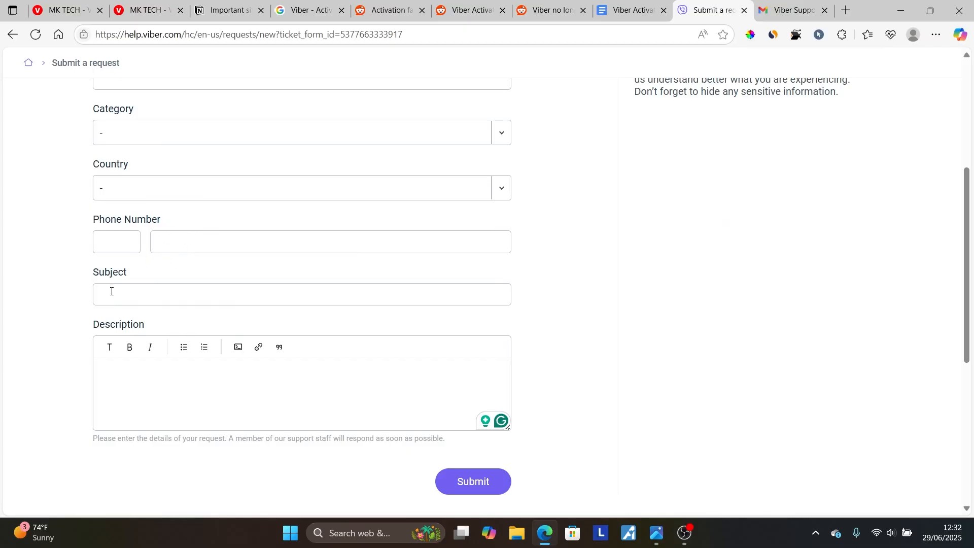
click(629, 10)
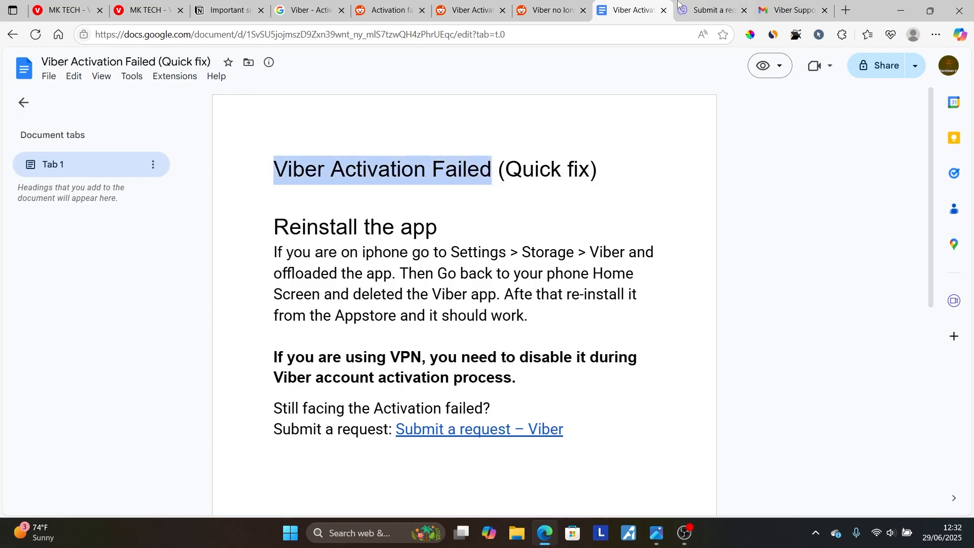
Step: Enter subject 'Viber Activation Failed' and description 'Viber Activation Failed error' on the request form
click(707, 10)
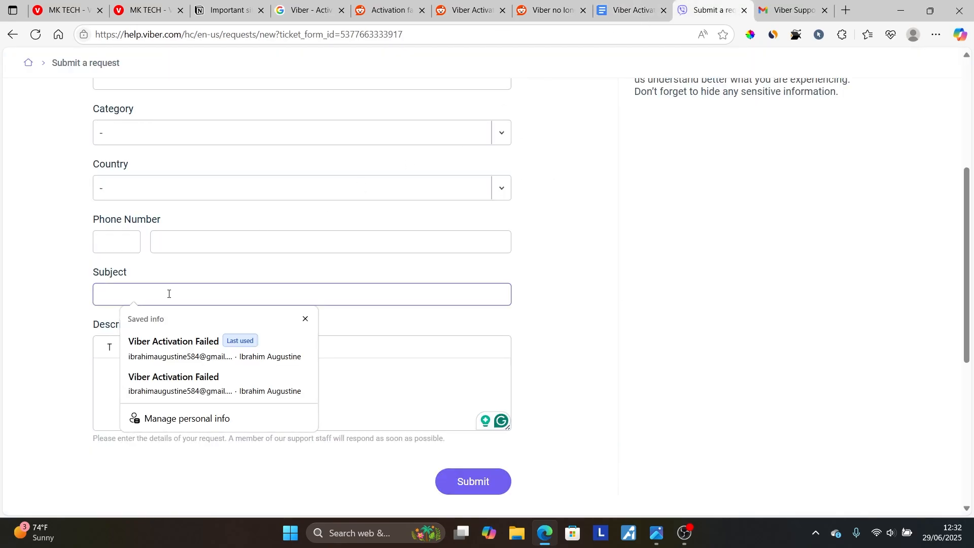
text(Viber Activation Failed)
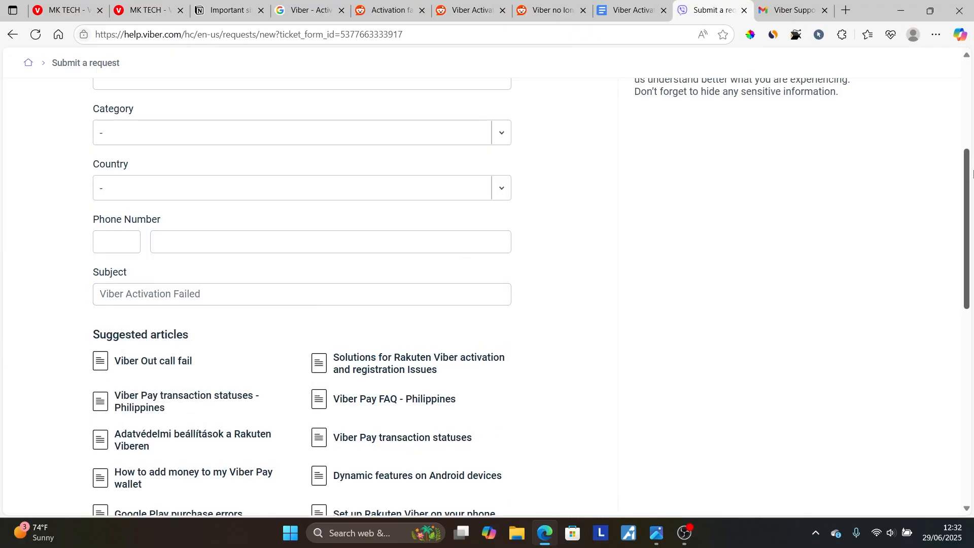
scroll(down, 3)
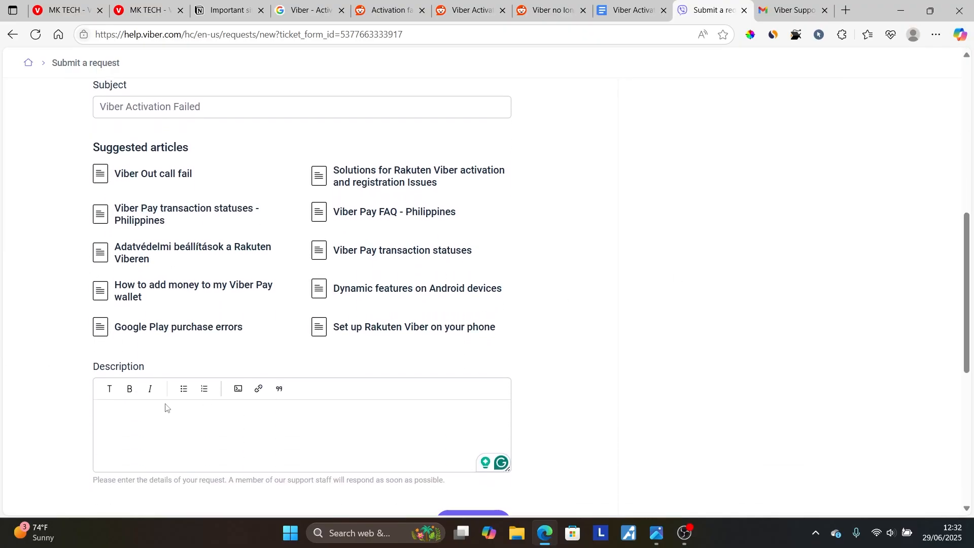
text(Viber Activation Failed erro)
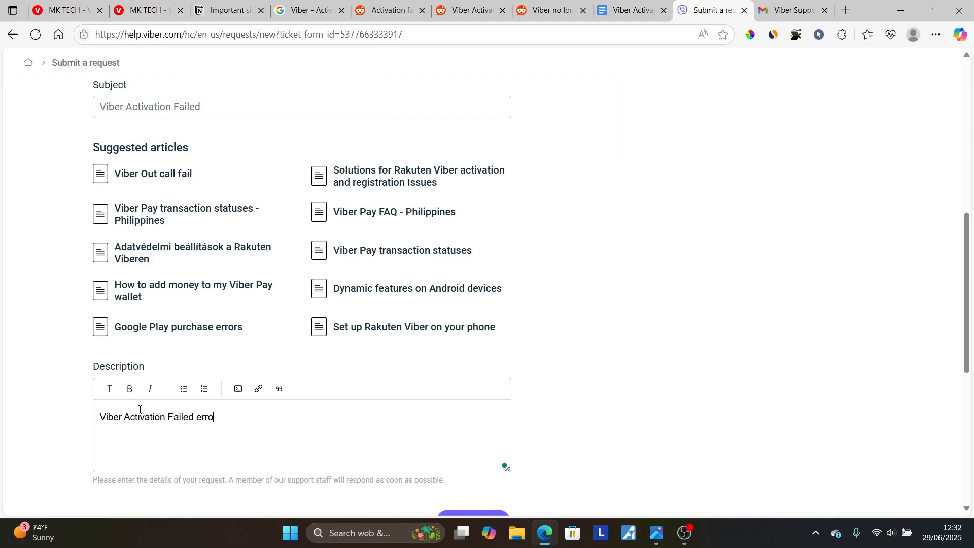
text(r)
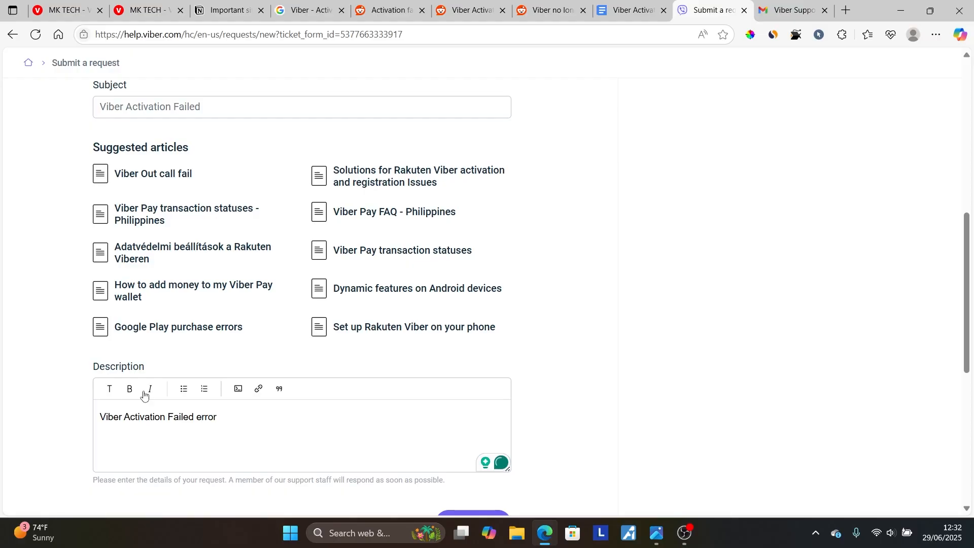
mouse_move(360, 151)
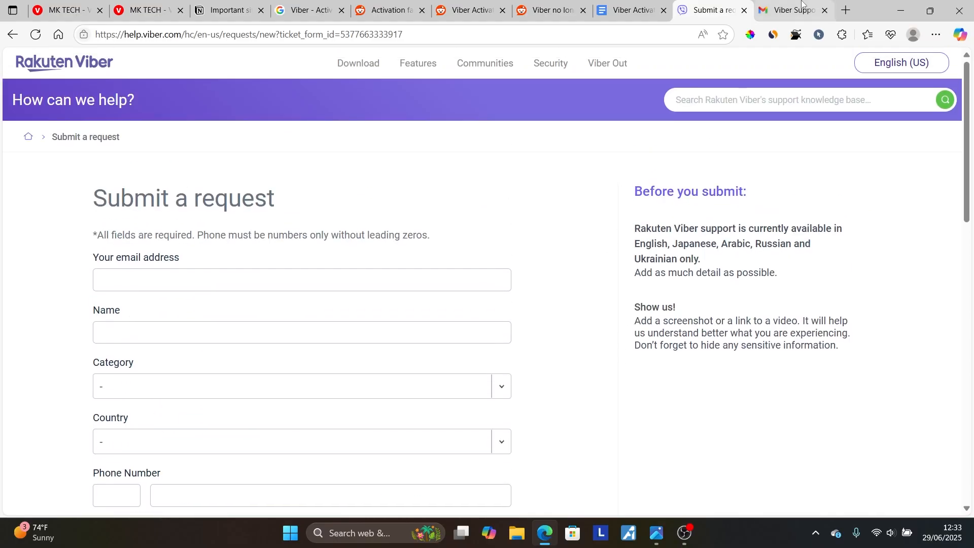
click(788, 10)
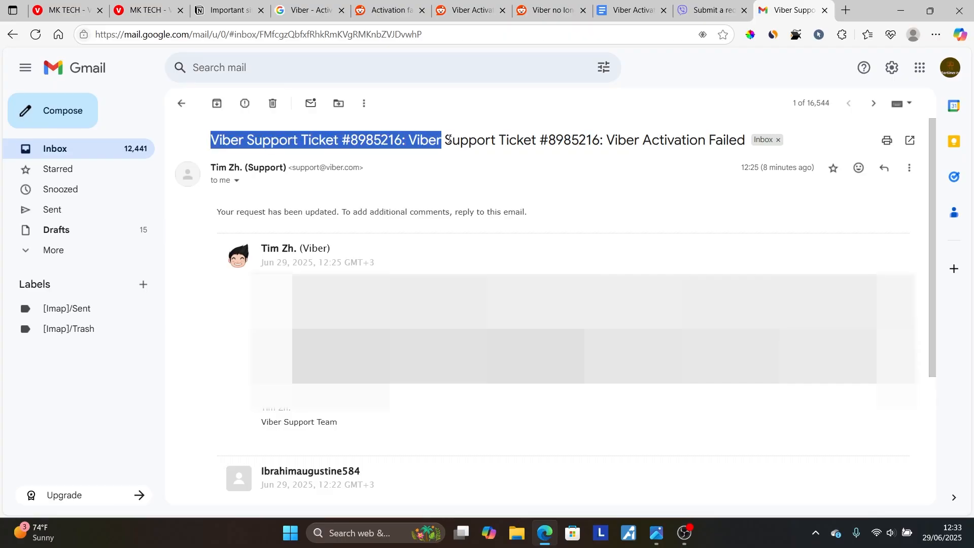
click(559, 139)
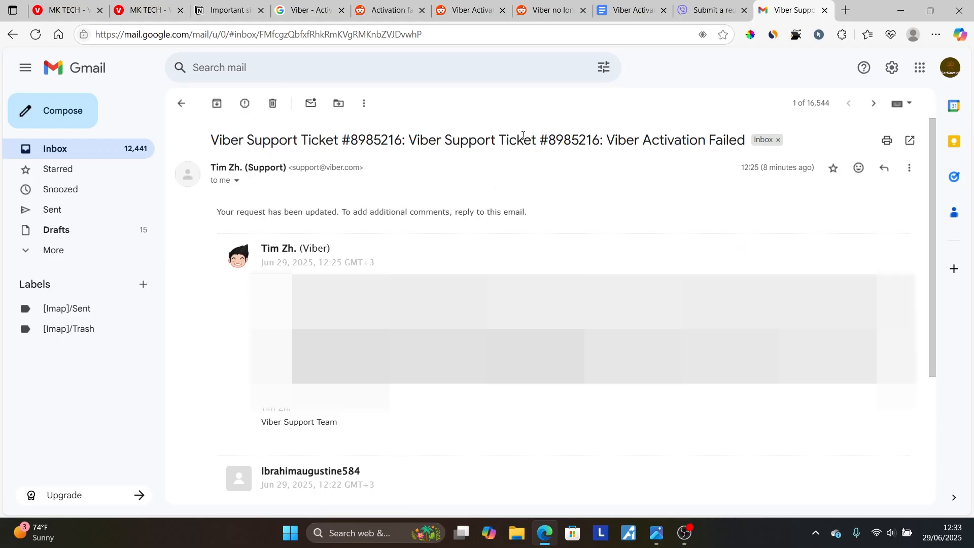
click(705, 10)
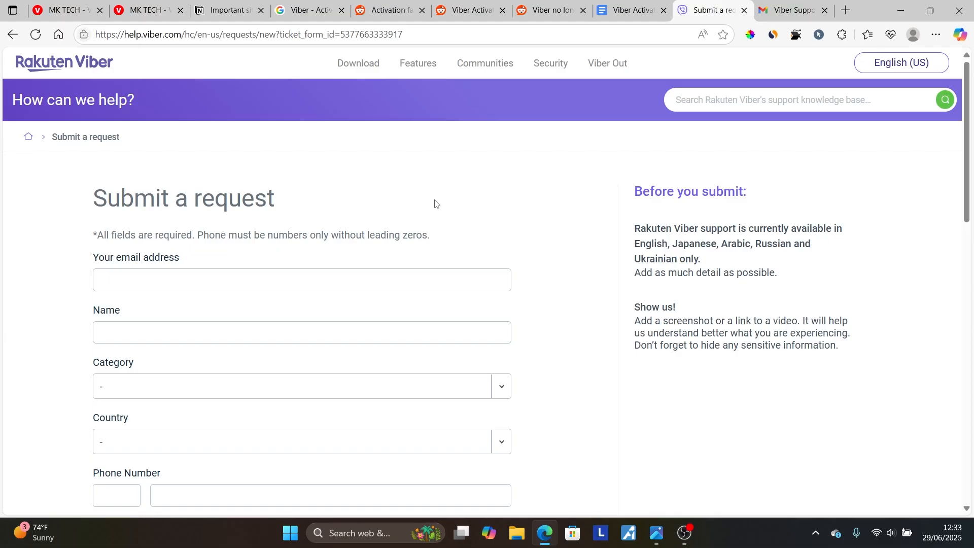
Step: Return to the quick-fix notes, then show the Activation Failed screenshot in Photos
click(629, 10)
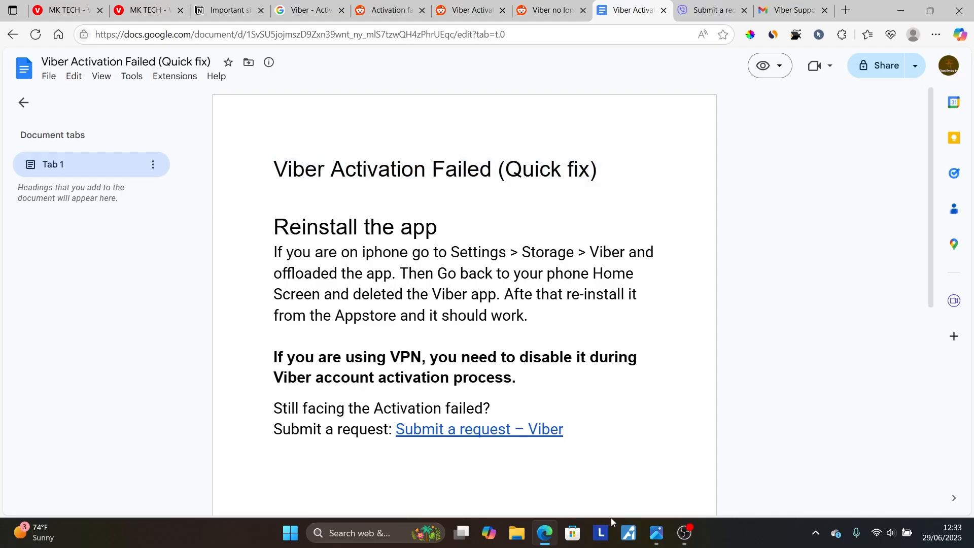
click(656, 537)
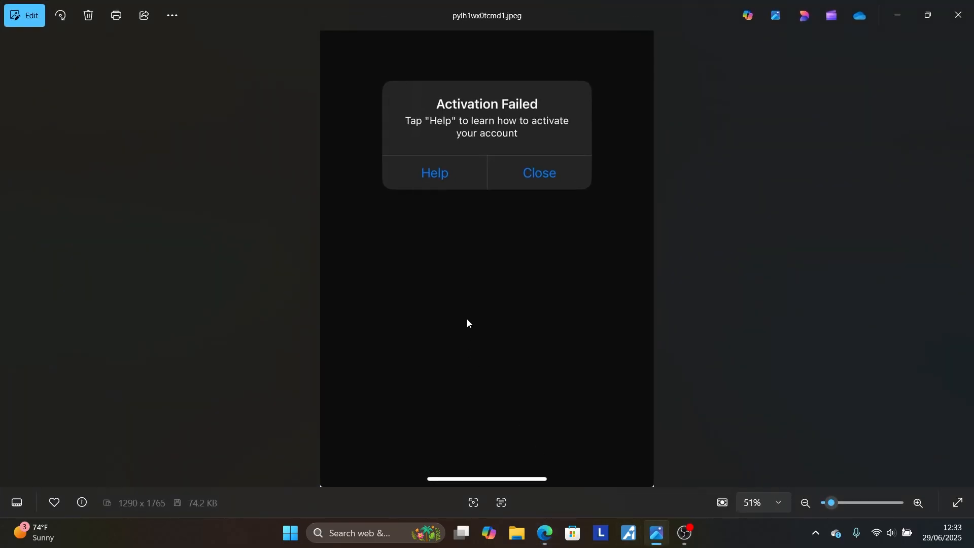